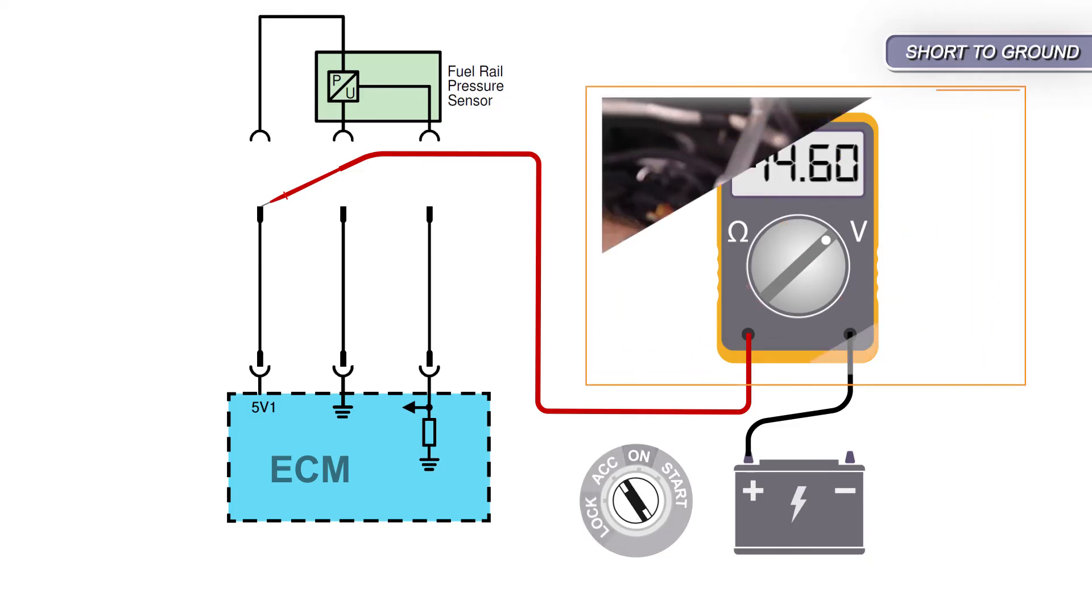
click(637, 499)
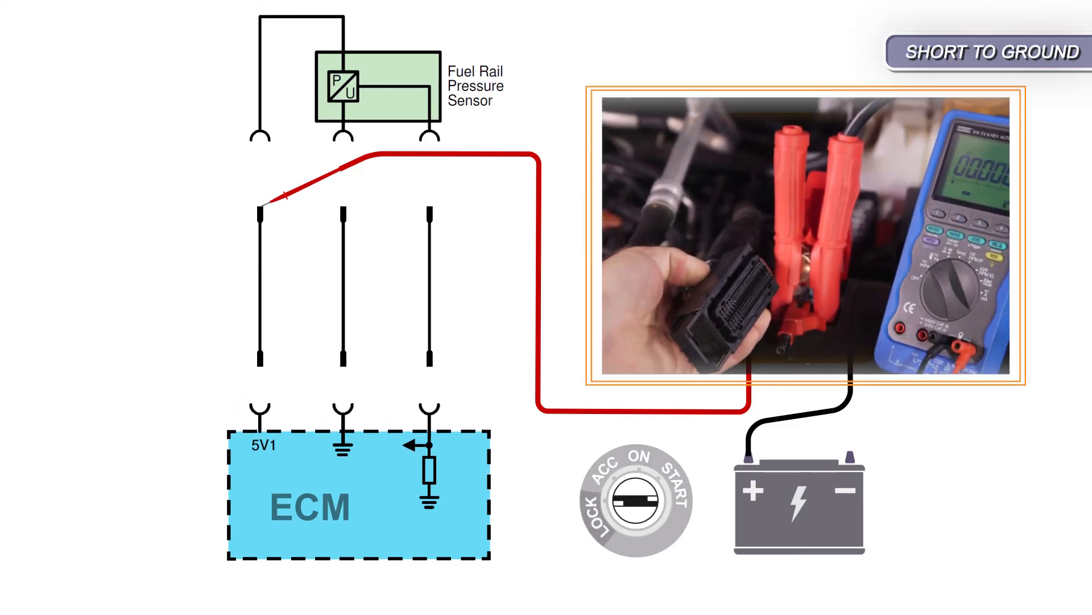